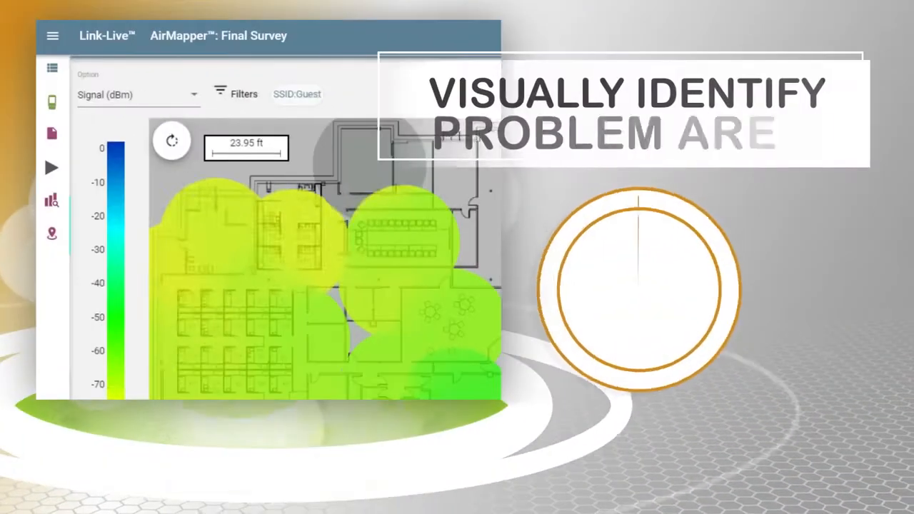
Review the Filters options on the Final Survey heatmap, then switch to the channel and SSID table view
click(235, 93)
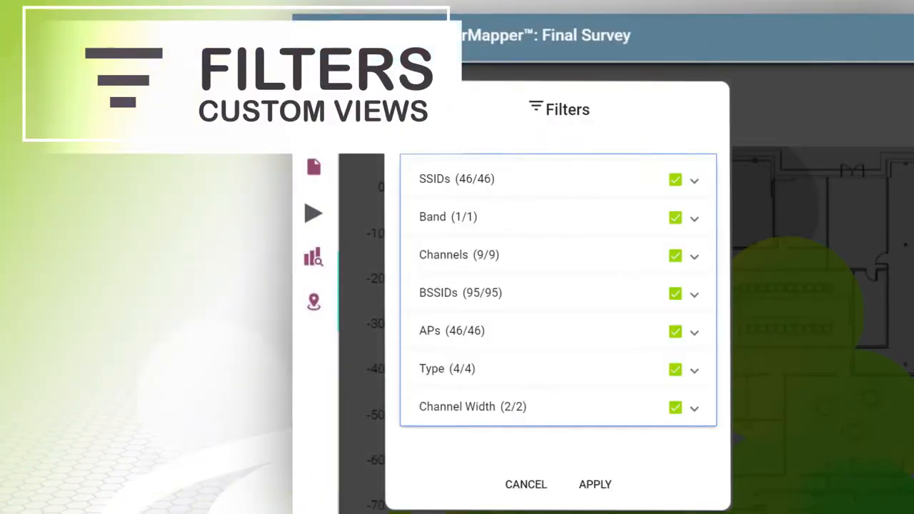
click(595, 484)
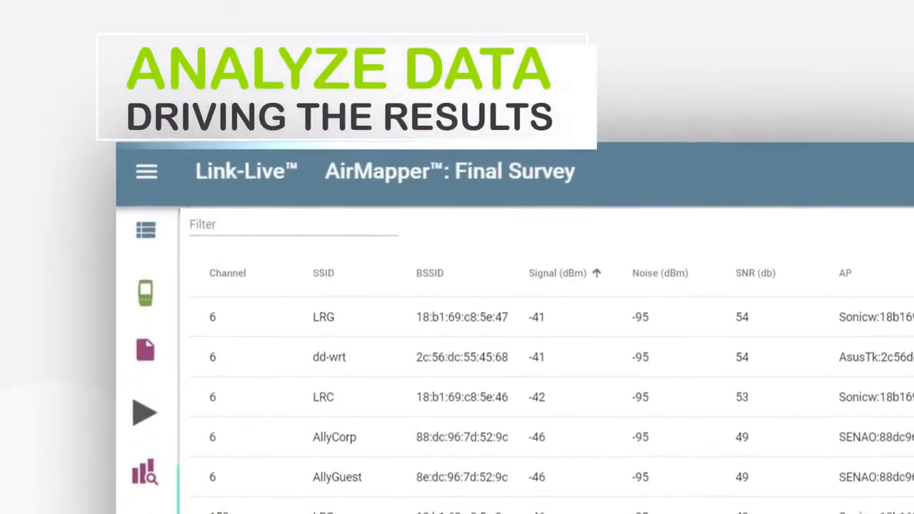